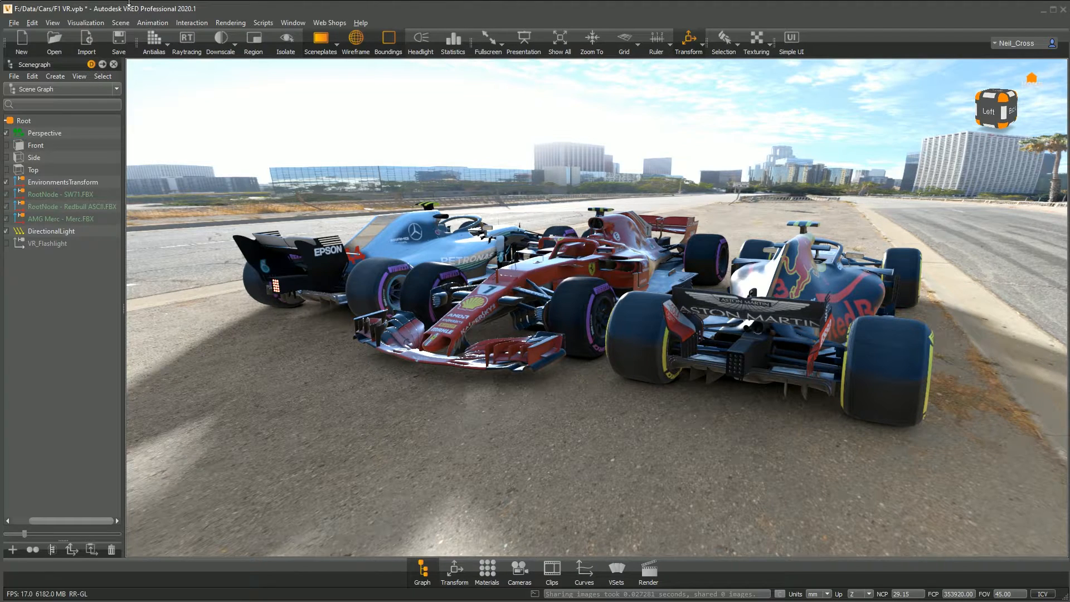
mouse_move(164, 17)
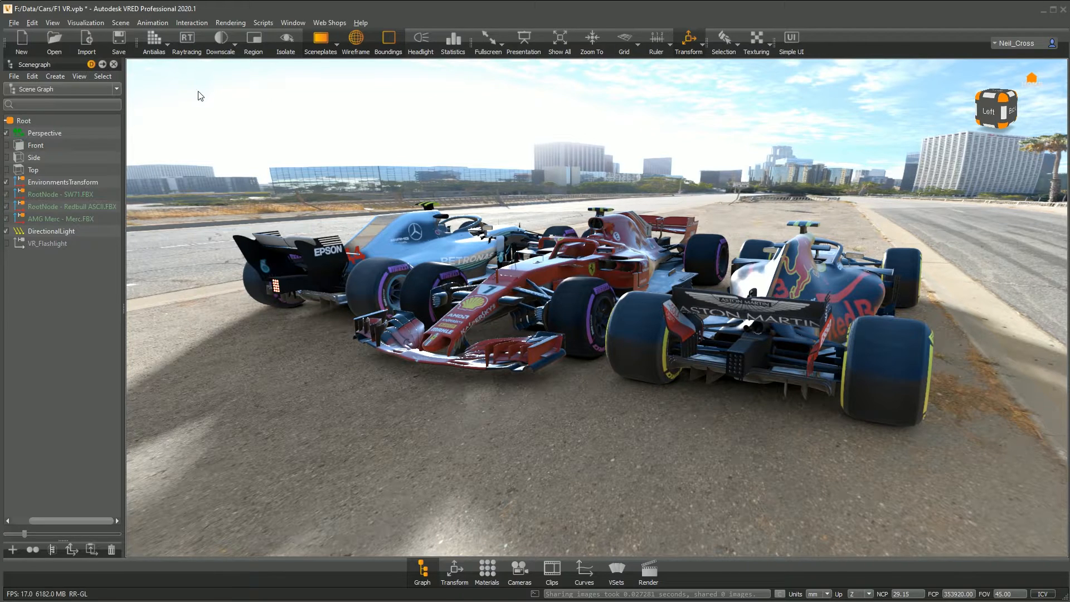
mouse_move(169, 292)
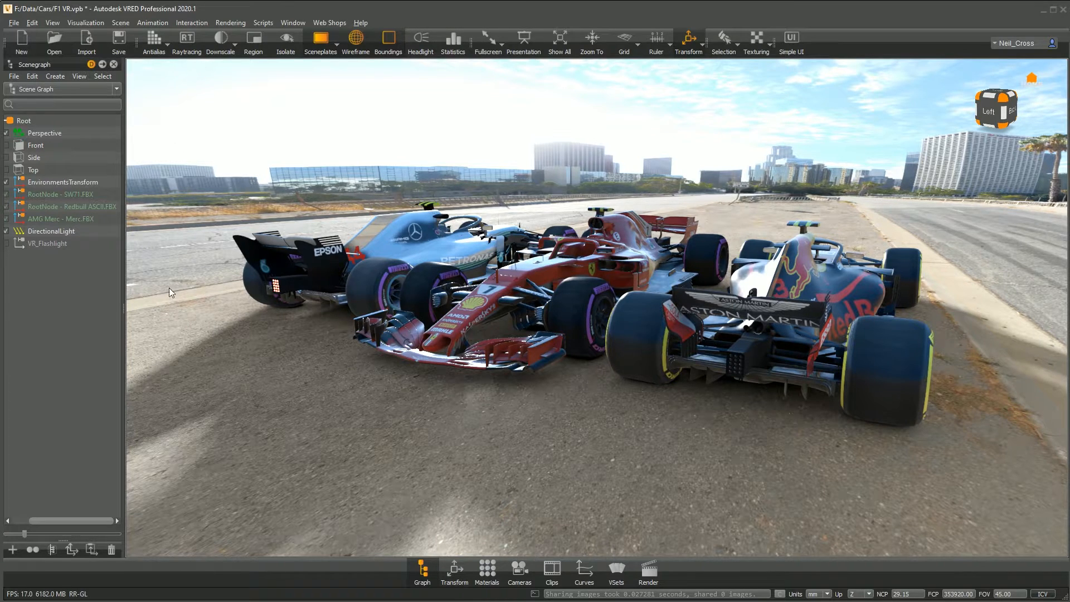
mouse_move(321, 404)
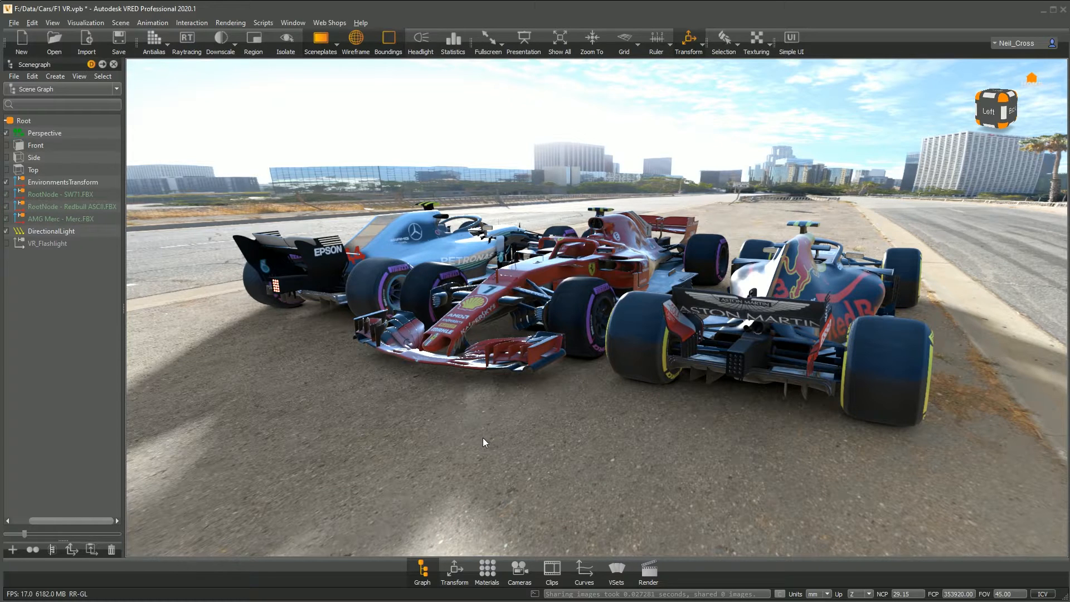
mouse_move(429, 455)
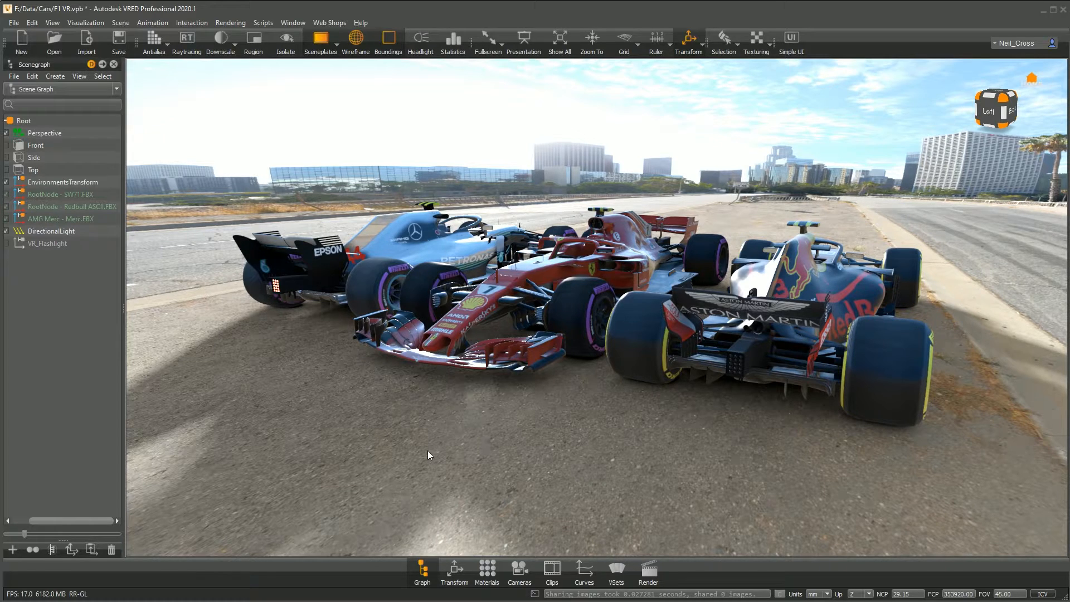
mouse_move(443, 459)
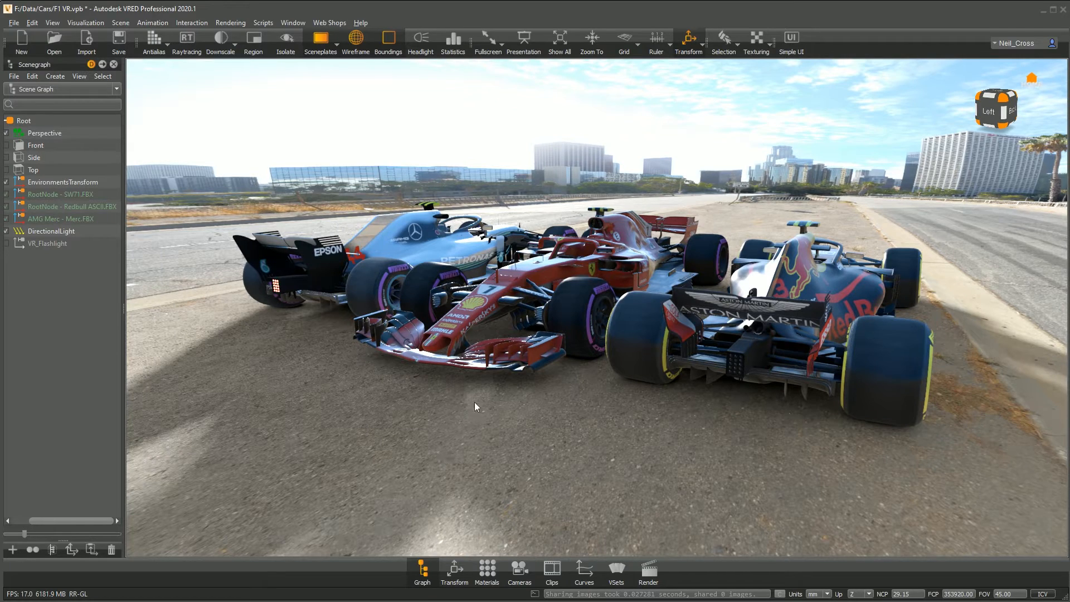
mouse_move(344, 402)
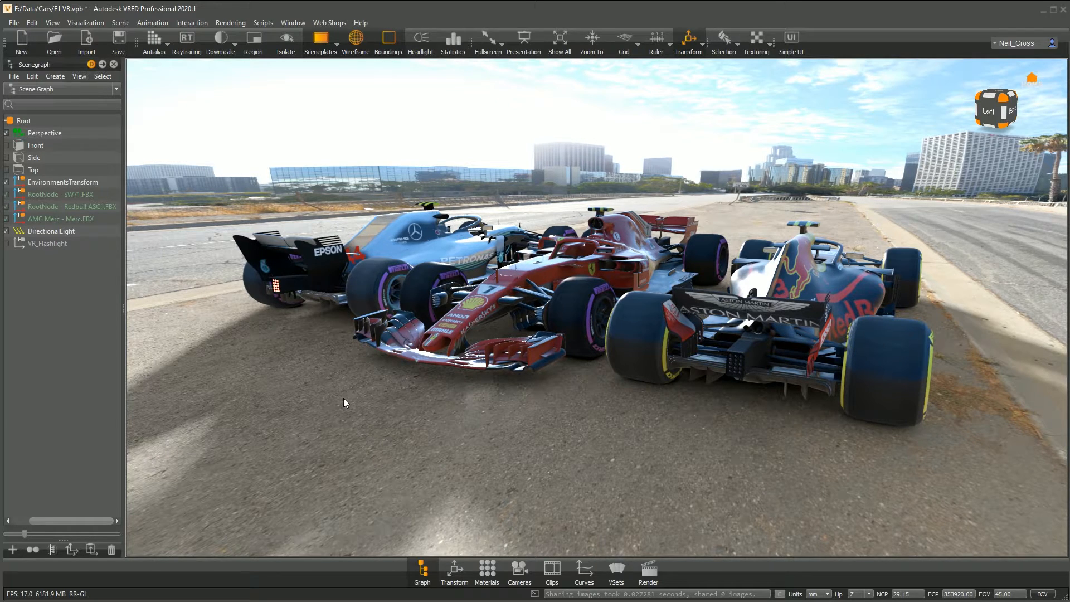
mouse_move(481, 137)
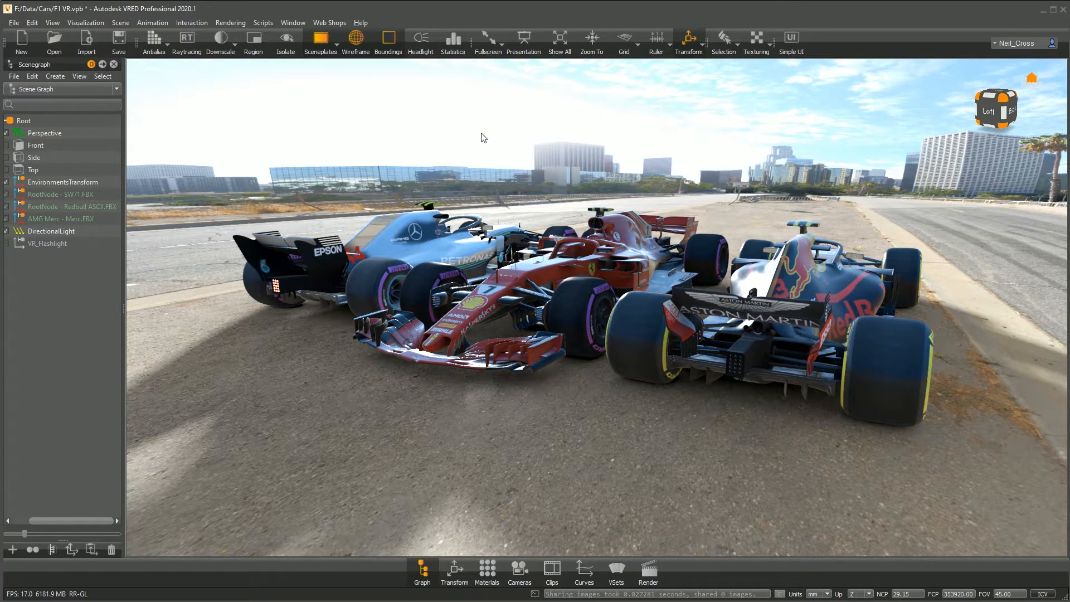
mouse_move(215, 61)
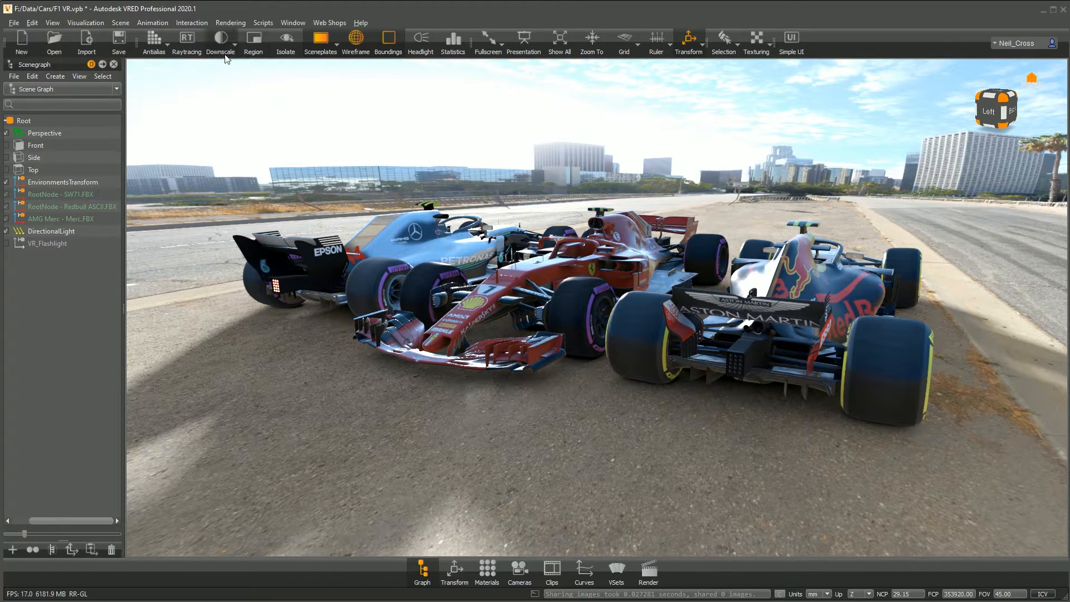
mouse_move(208, 15)
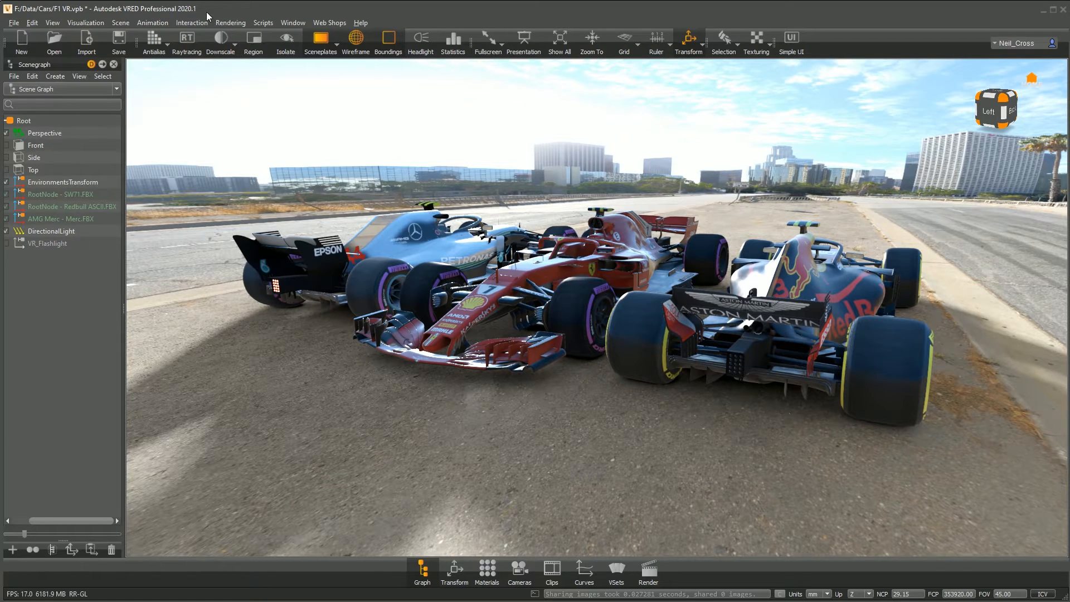
mouse_move(348, 308)
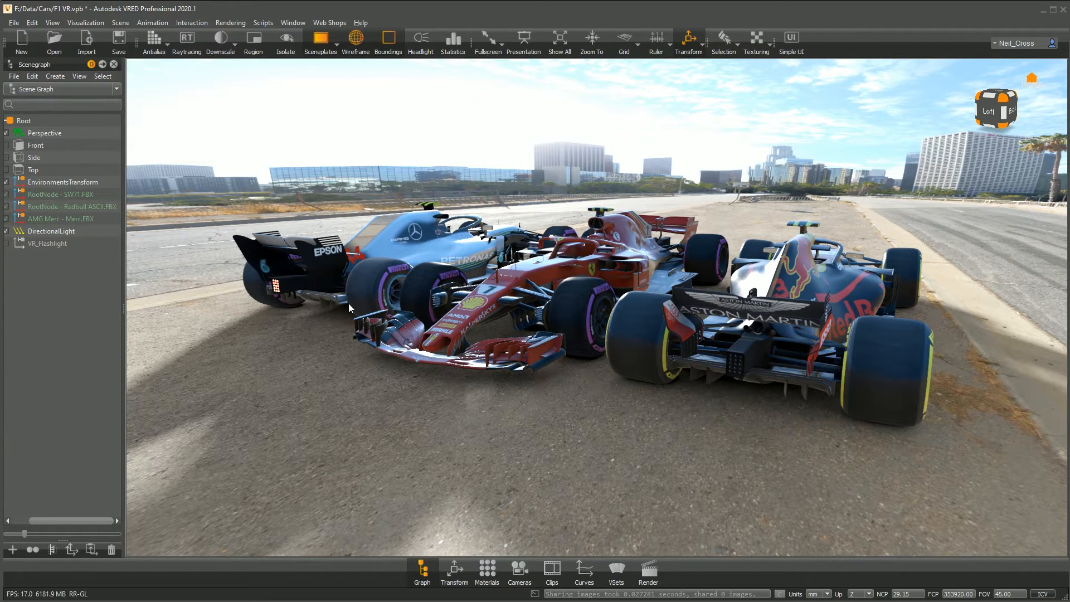
mouse_move(508, 326)
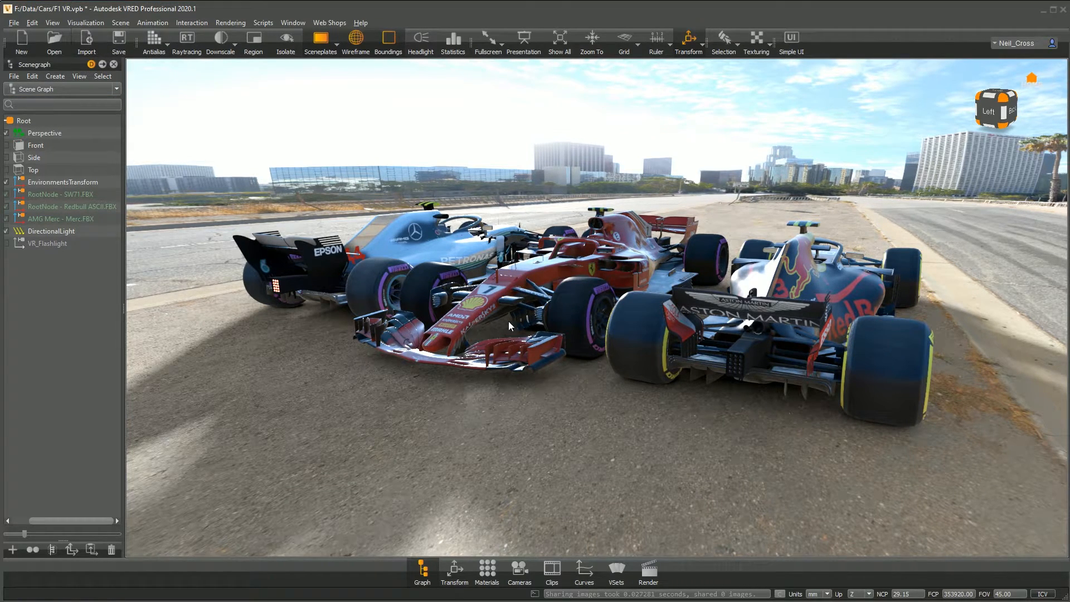
Import the Inventor assembly AN0164.iam and select its node in the Scenegraph.
click(86, 43)
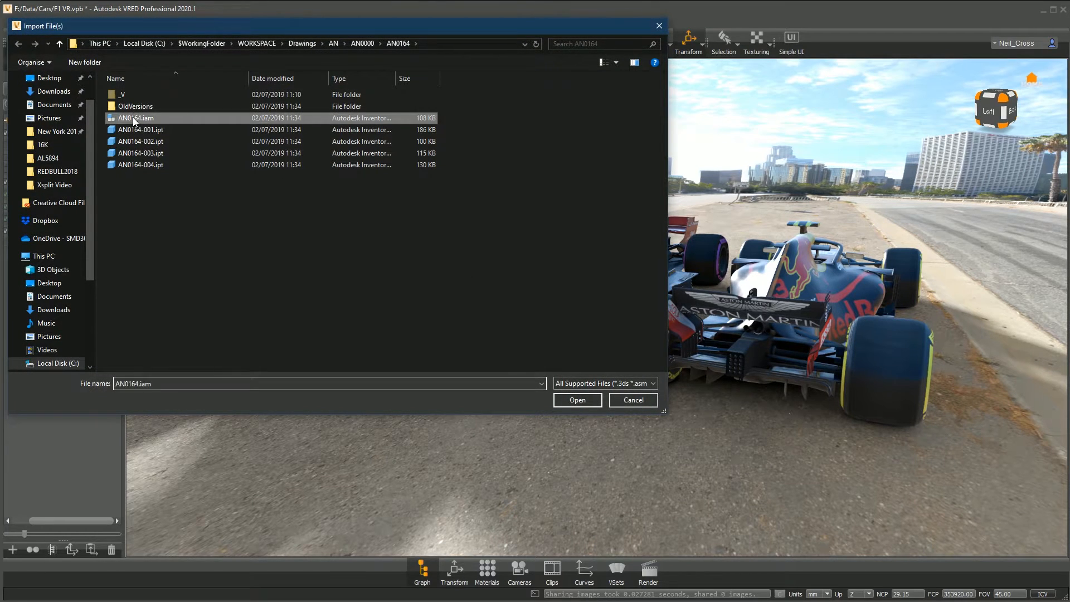
click(576, 401)
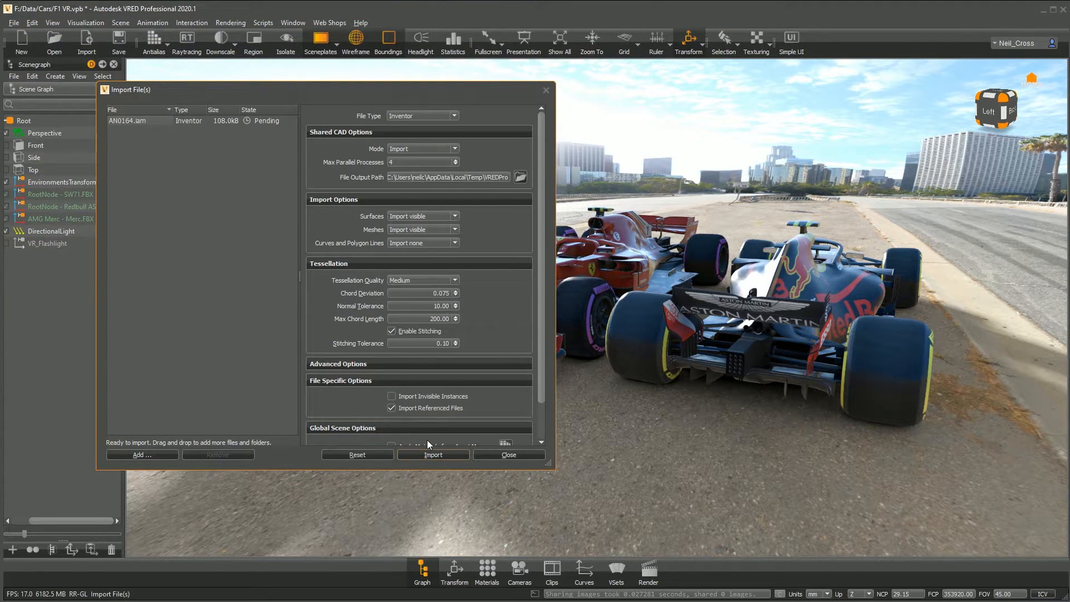
click(433, 455)
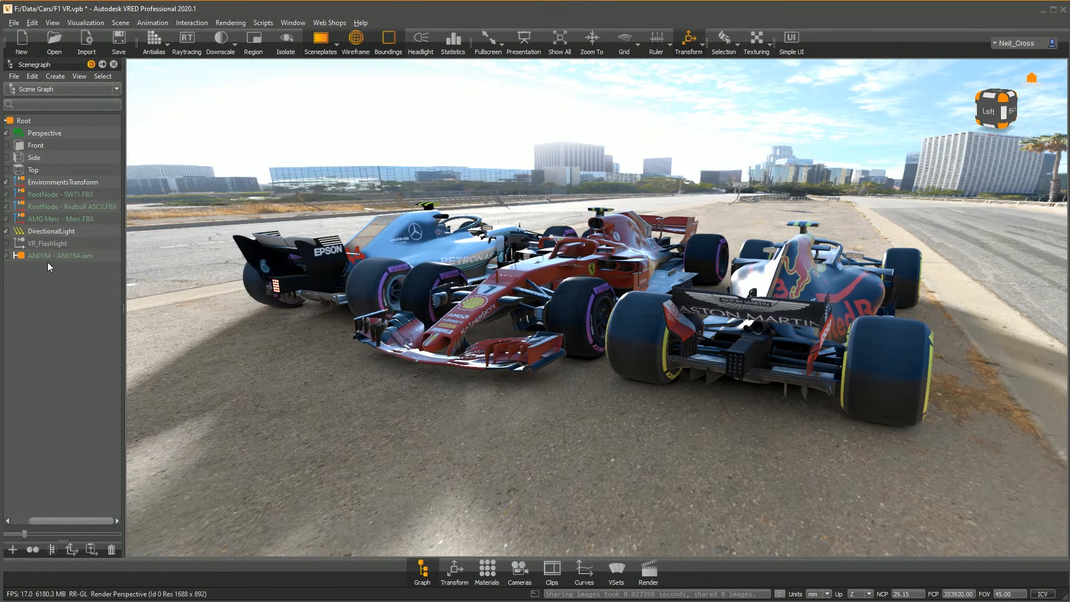
click(60, 256)
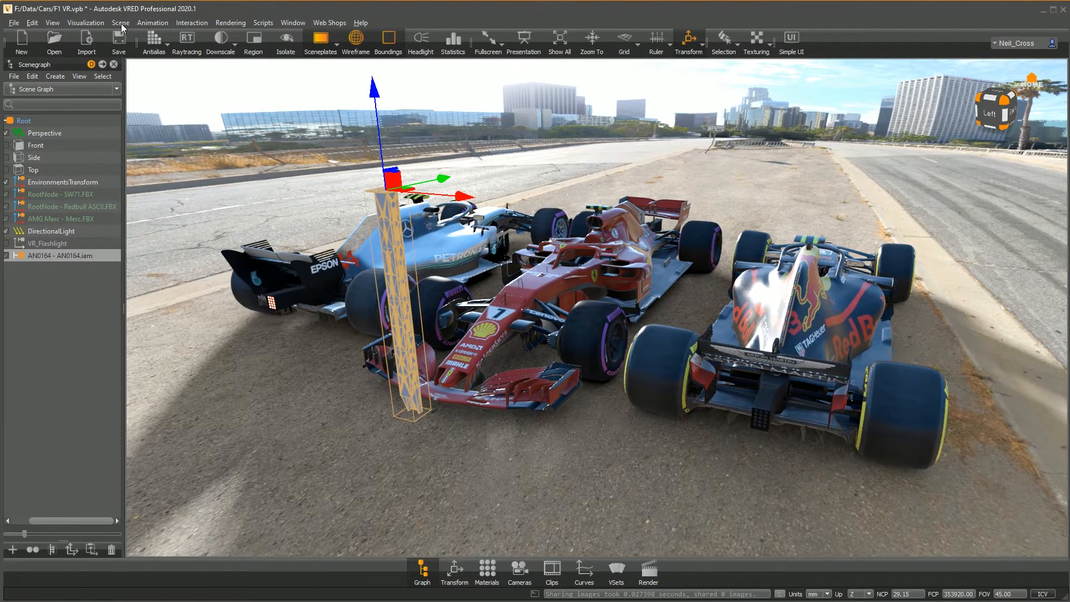
Run an Ambient Occlusion bake from Scene > Bake Light and Shadows, then reselect the assembly.
click(121, 22)
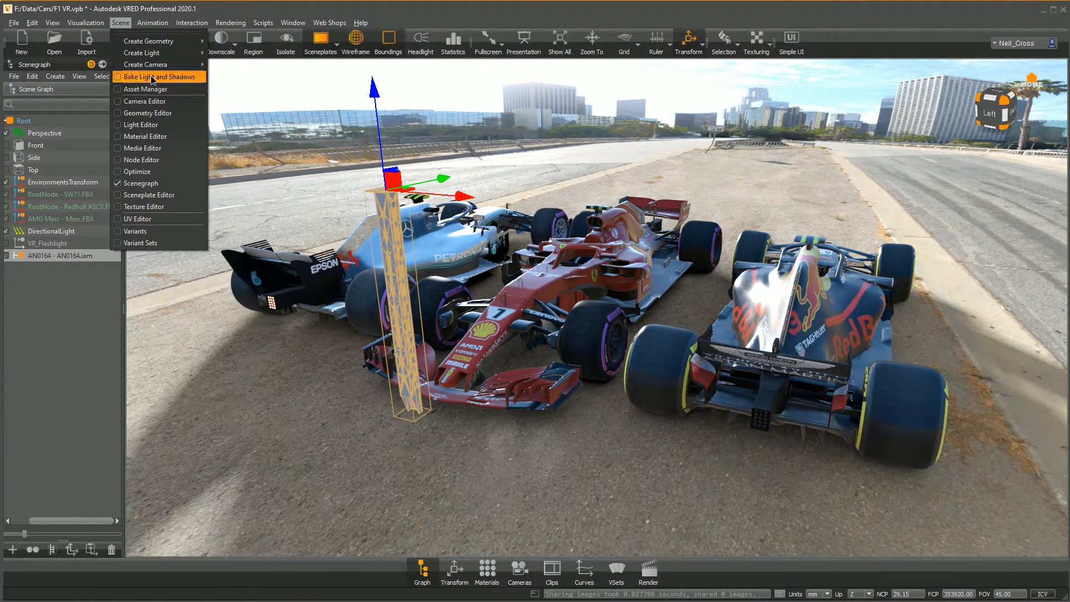
click(156, 77)
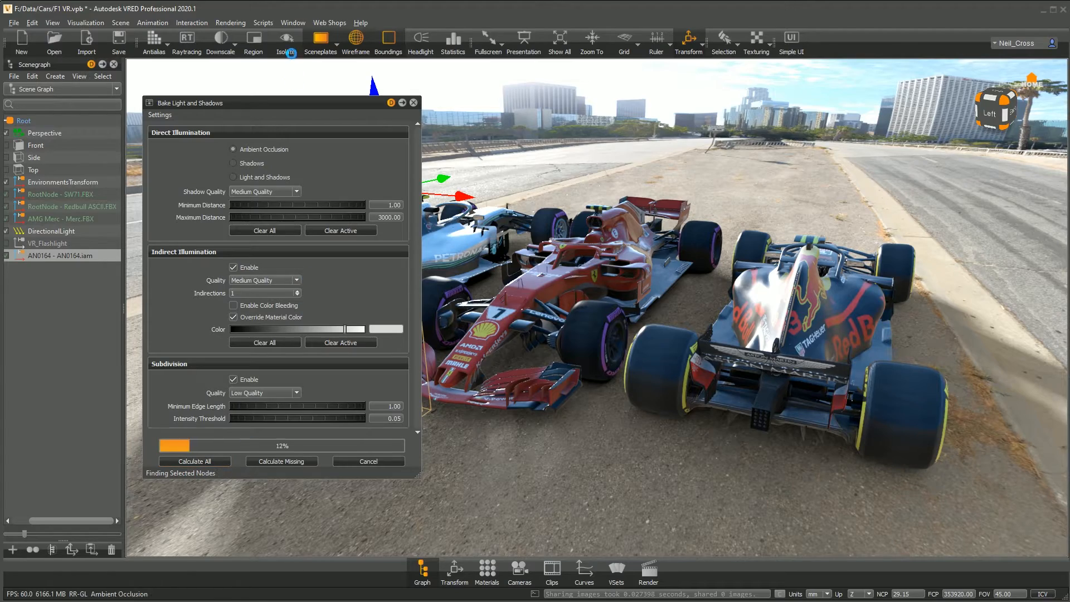
drag(199, 103, 509, 133)
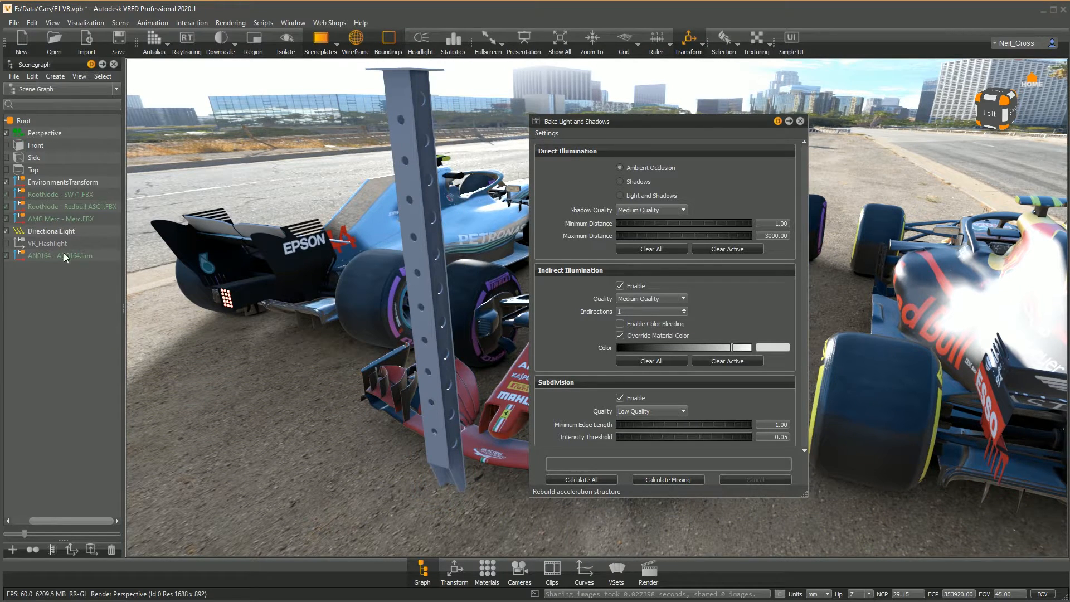
click(64, 255)
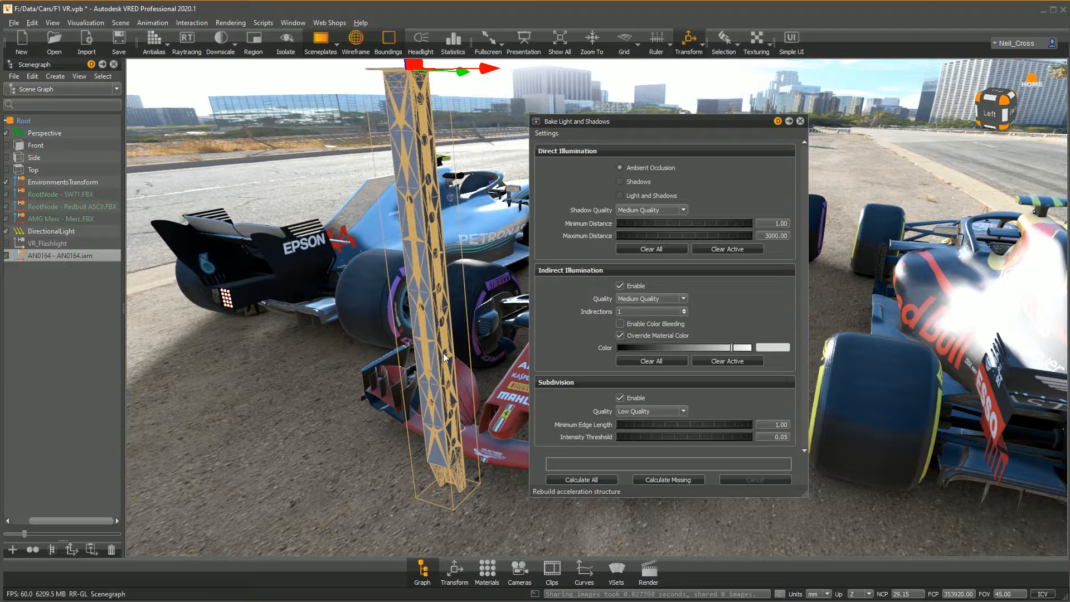
Browse the Material Editor library for an aluminium/metal material for the column.
click(487, 572)
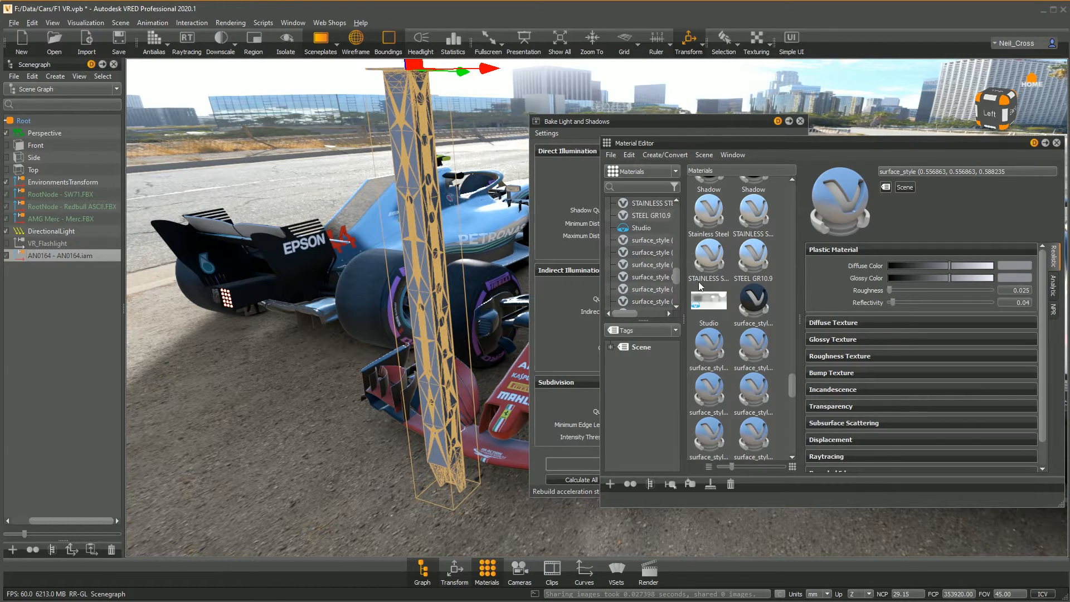
scroll(down, 3)
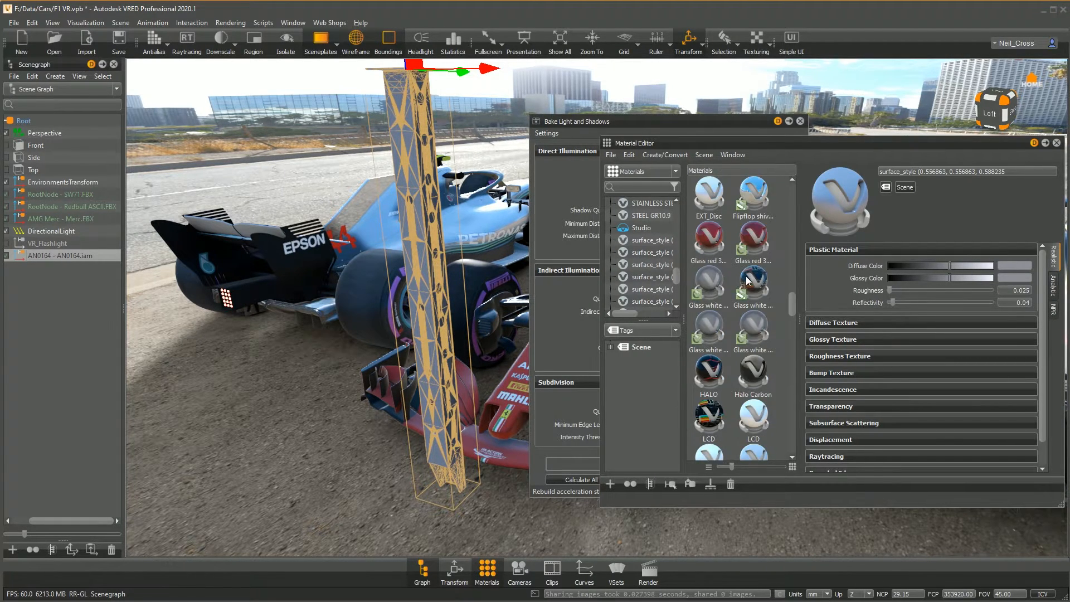
scroll(up, 3)
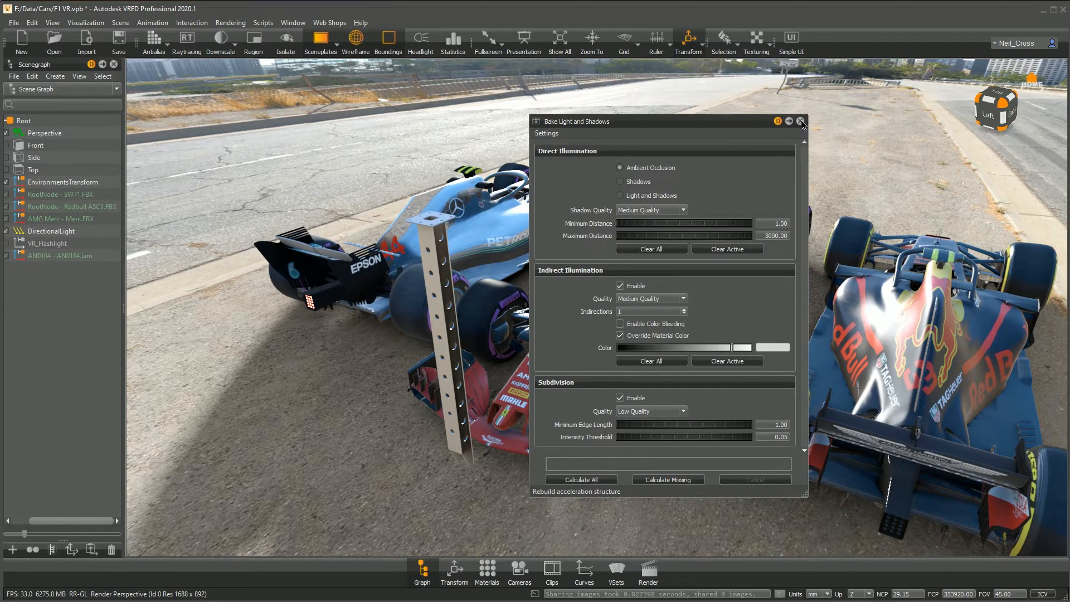
Close the baking dialog and set the display output to Oculus Rift.
click(52, 22)
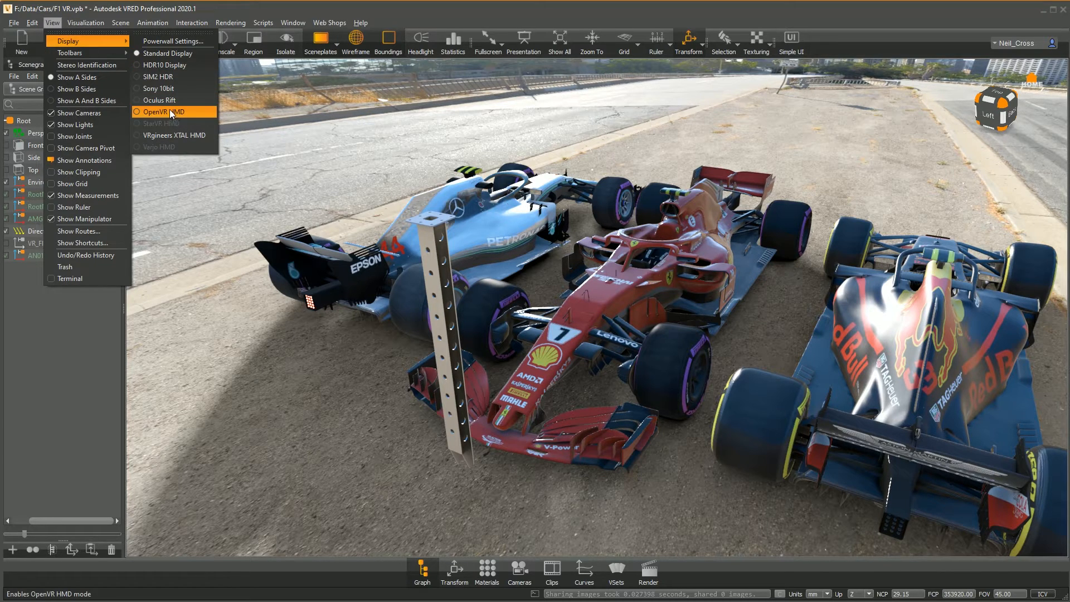
mouse_move(160, 100)
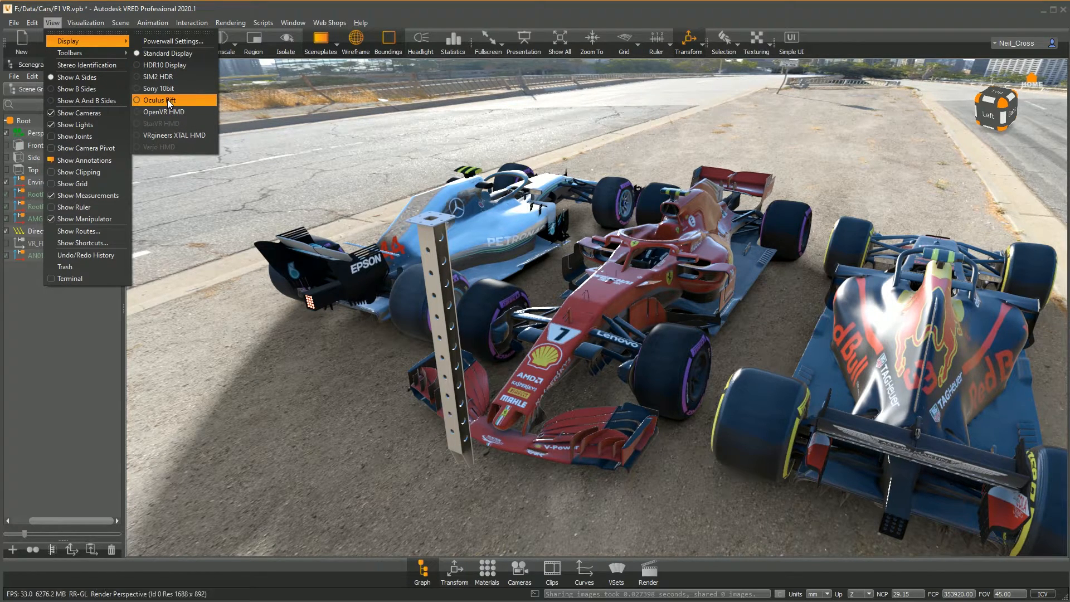
click(157, 99)
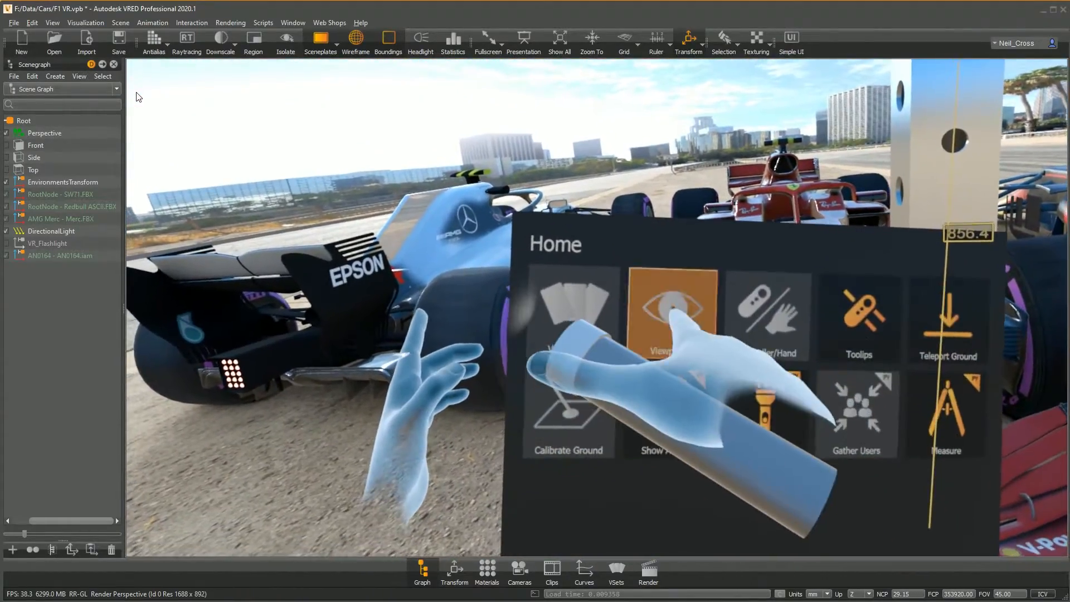
Dismiss the VR Home menu and look from the Ferrari cockpit toward the column.
click(672, 316)
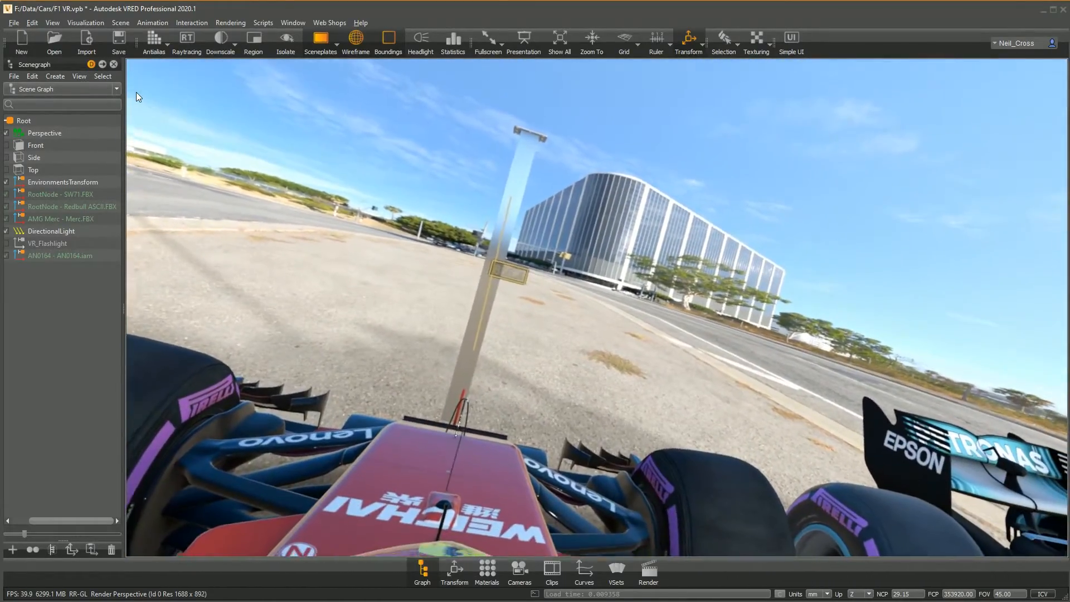
drag(547, 341, 547, 273)
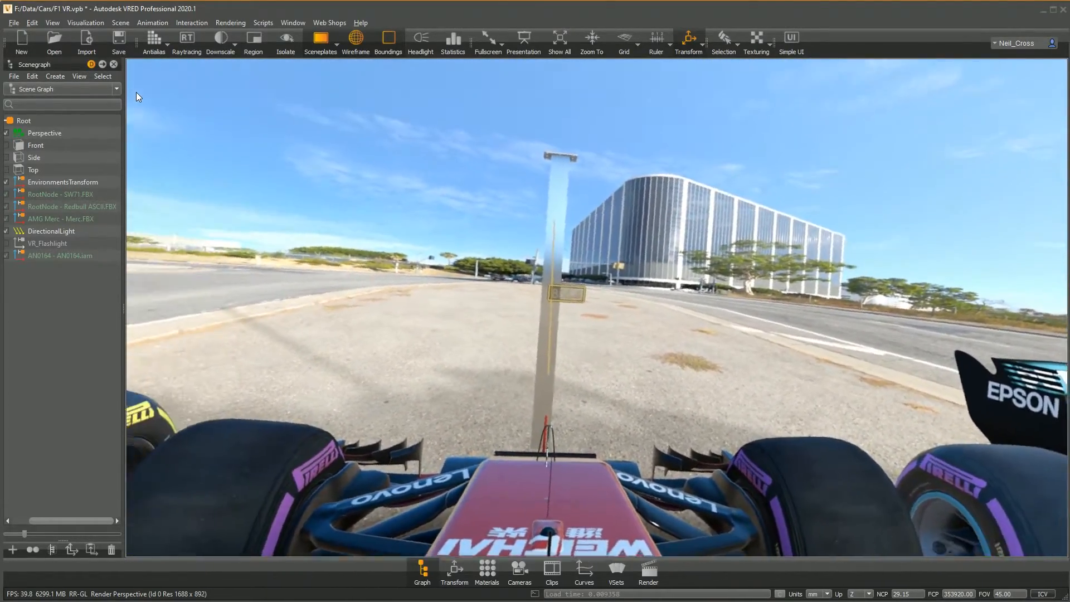